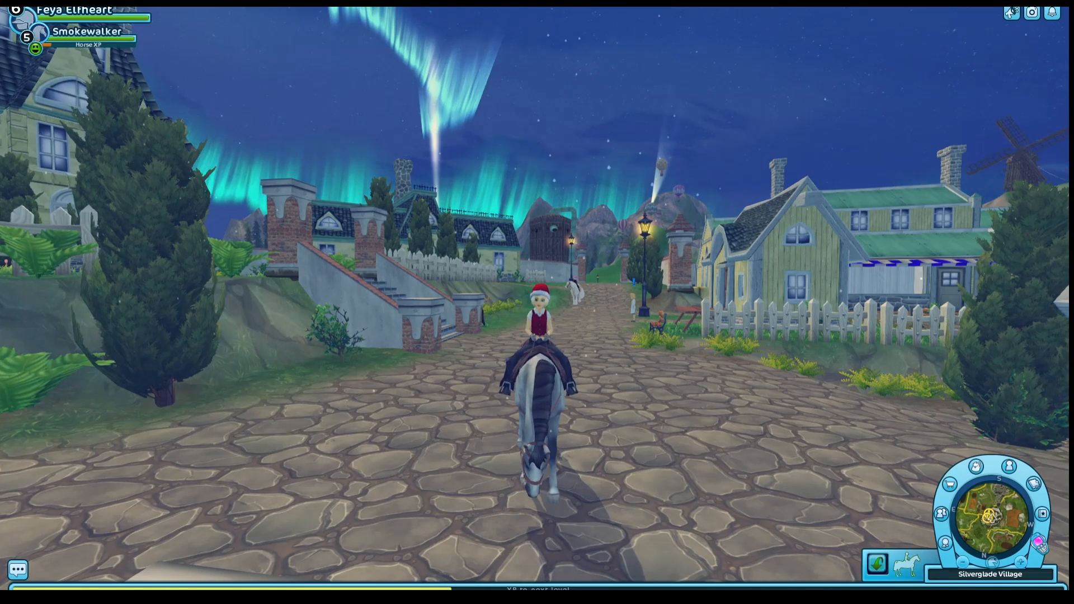
- Ride forward through Silverglade Village in Star Stable Online
key(w)
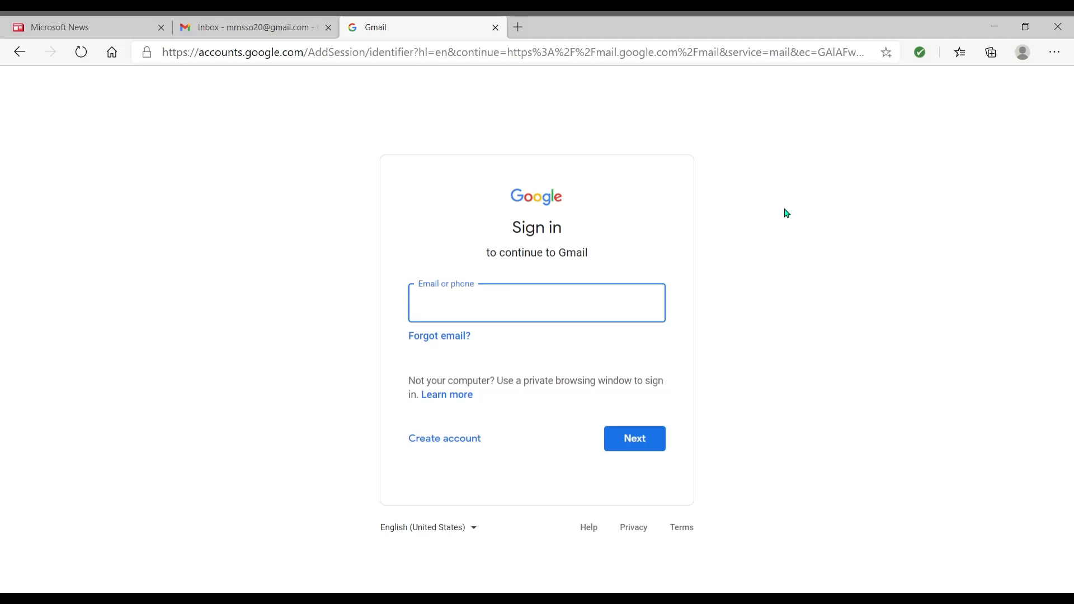
- Focus the Email or phone field on the Google sign-in page
click(536, 302)
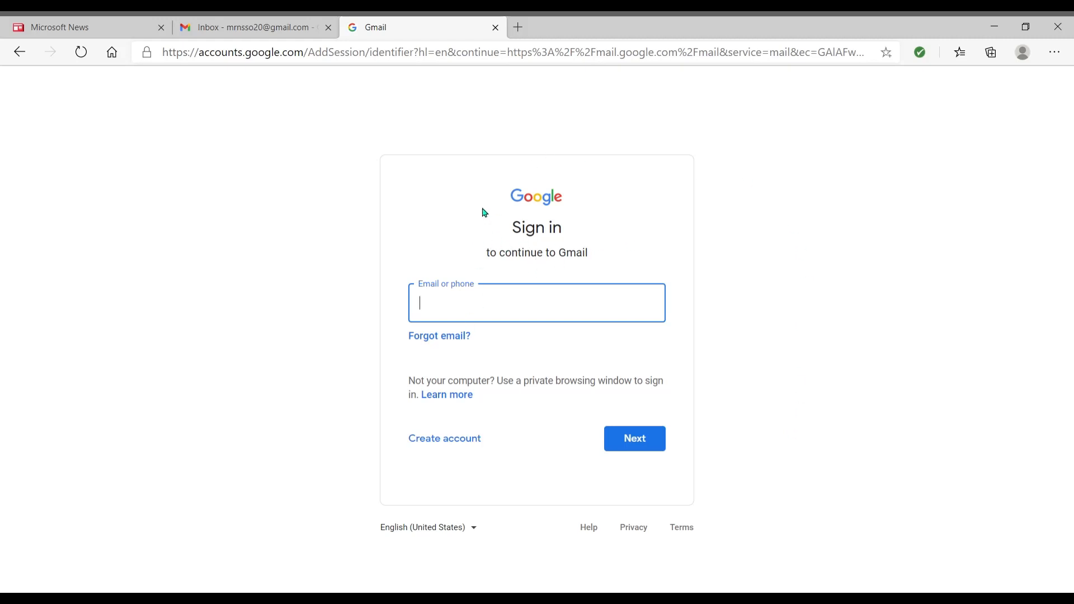
mouse_move(318, 201)
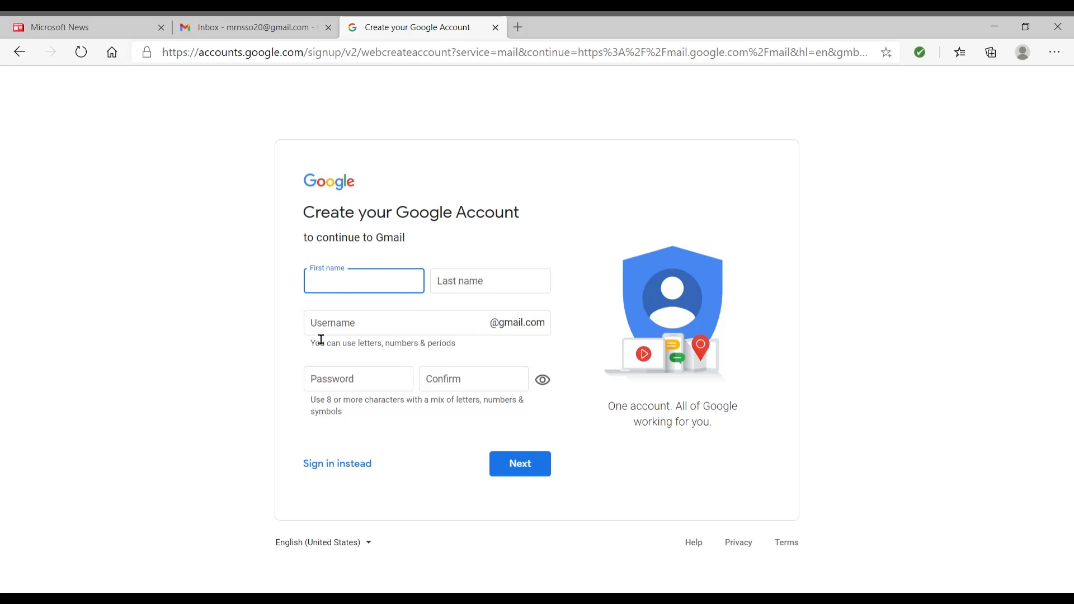
mouse_move(375, 352)
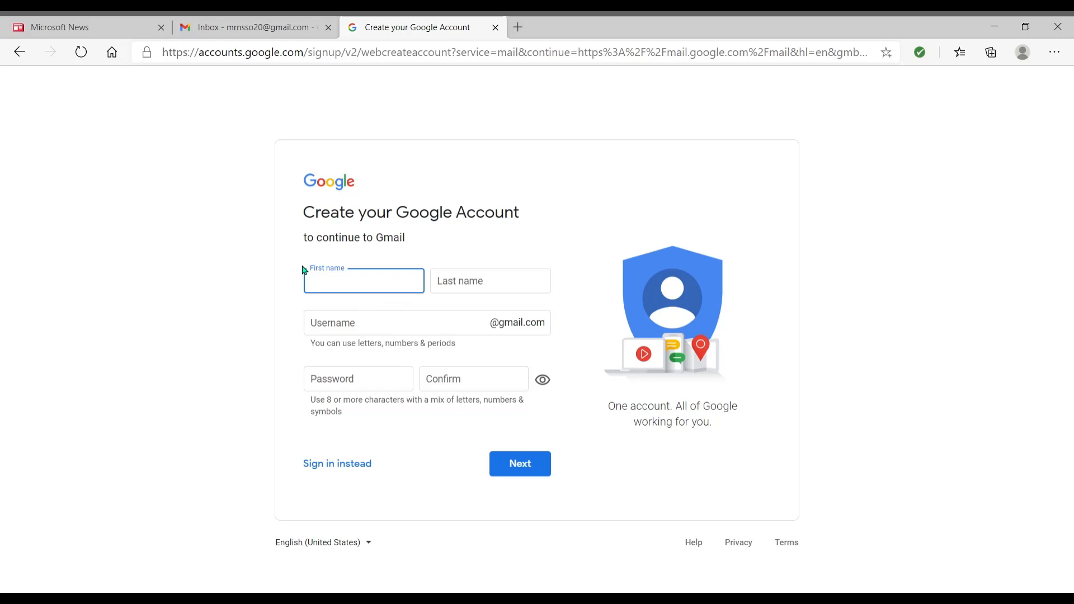
mouse_move(571, 299)
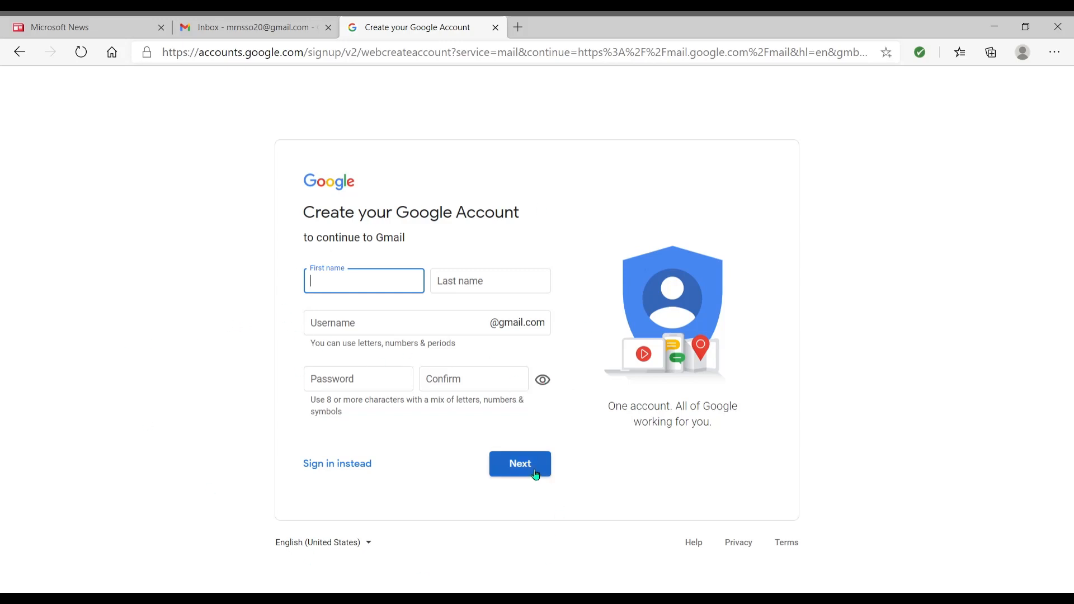
mouse_move(10, 374)
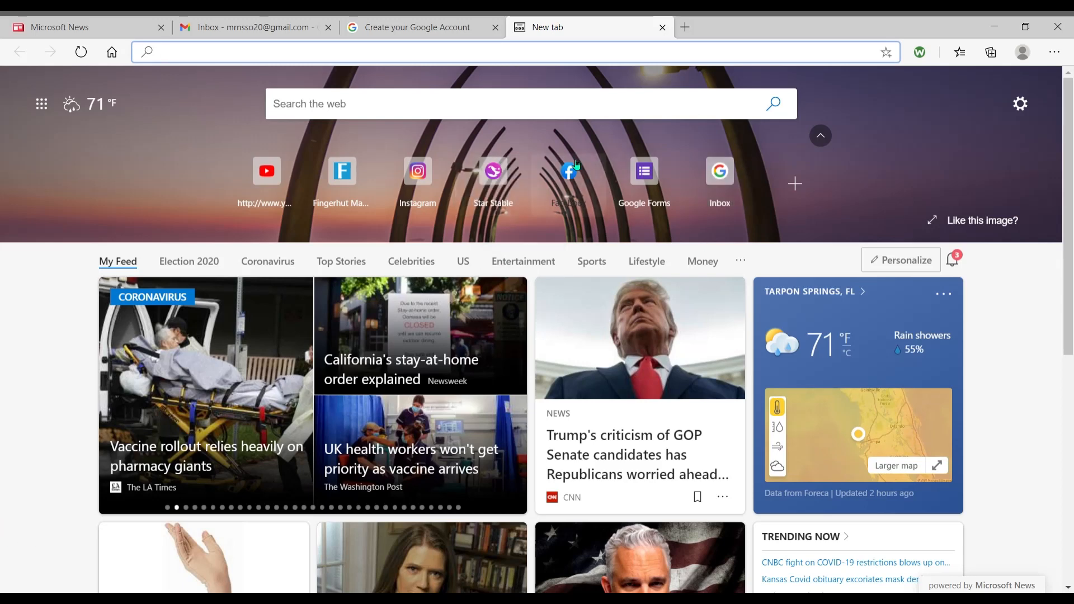
- Open the Star Stable website from the new tab and log in to the account
click(492, 170)
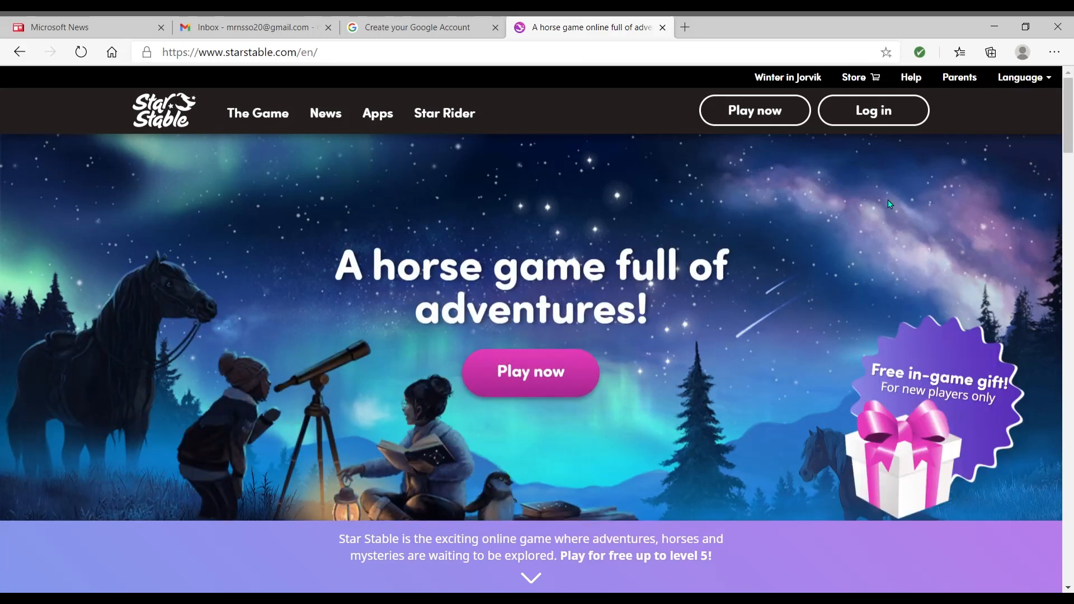
click(872, 110)
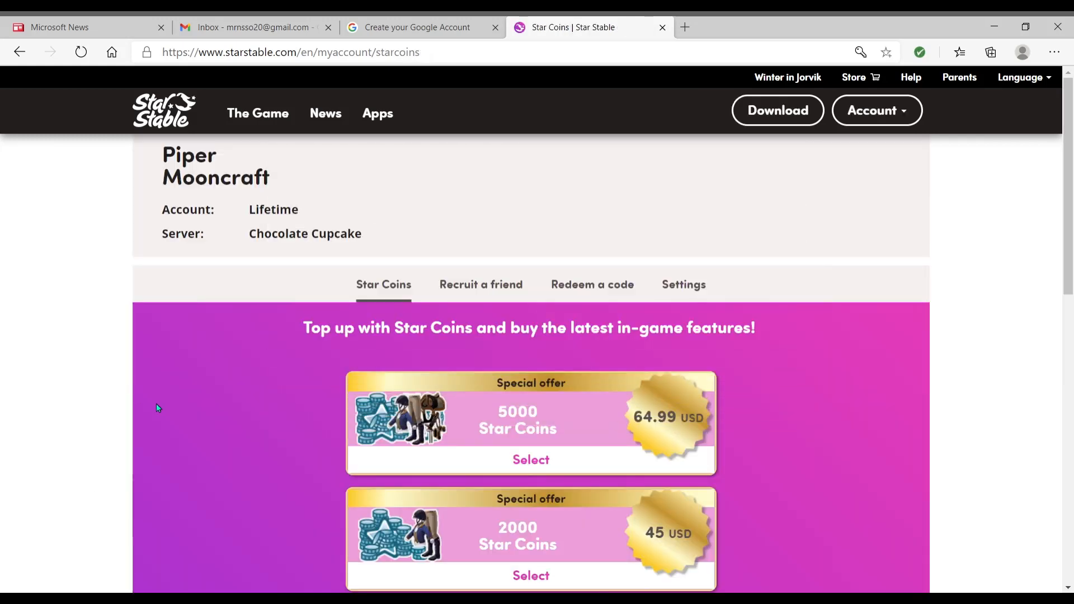
- Go to the Recruit a friend section of the Star Stable account page
click(480, 284)
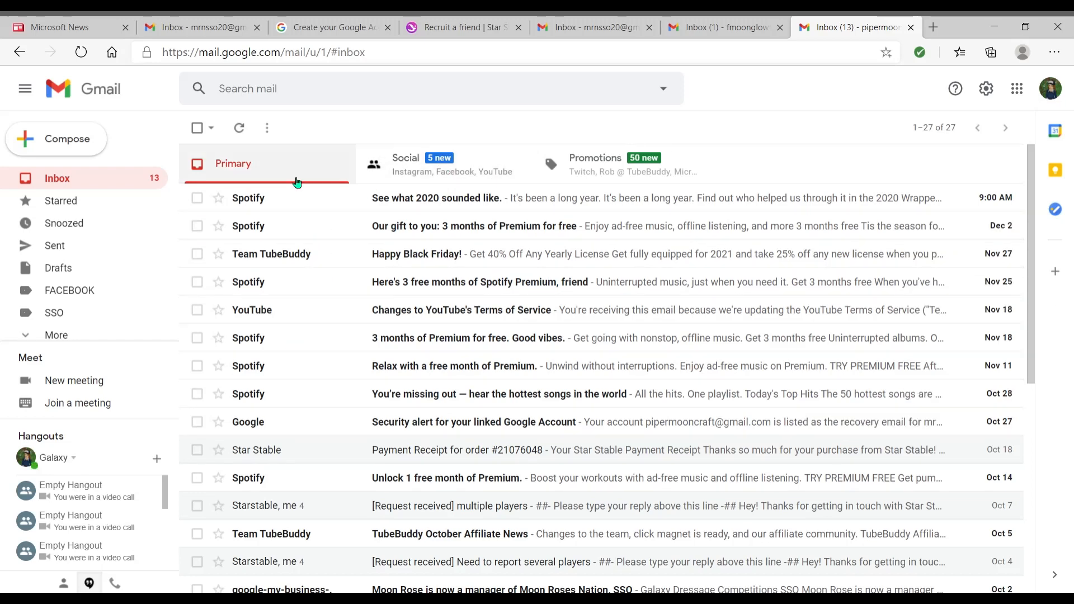
- Show the other Gmail account's inbox with its Primary messages
click(56, 139)
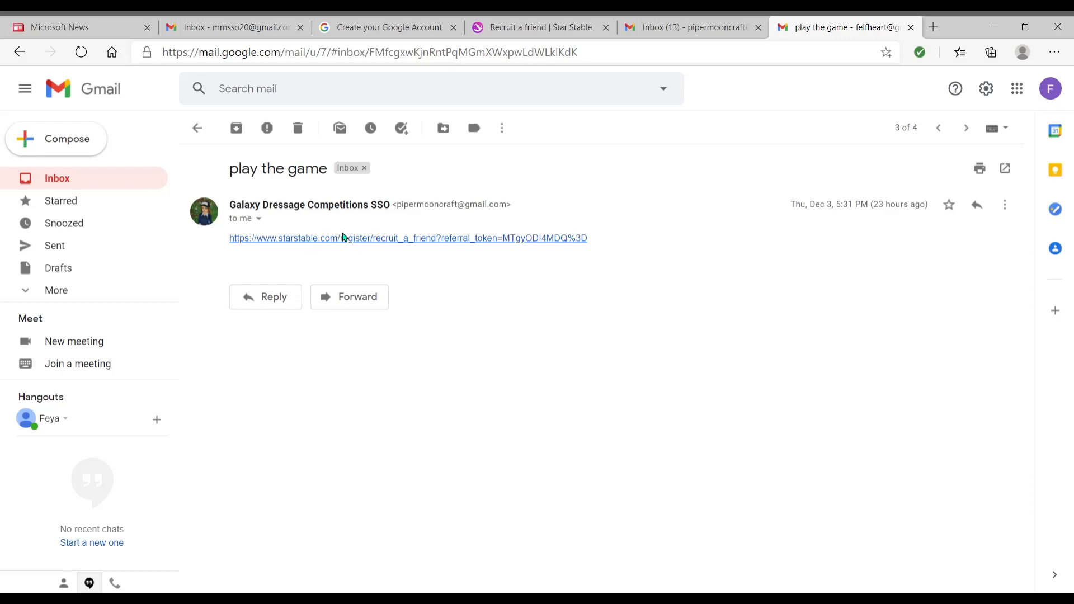
- View the 'play the game' email containing the recruit-a-friend referral link
click(407, 238)
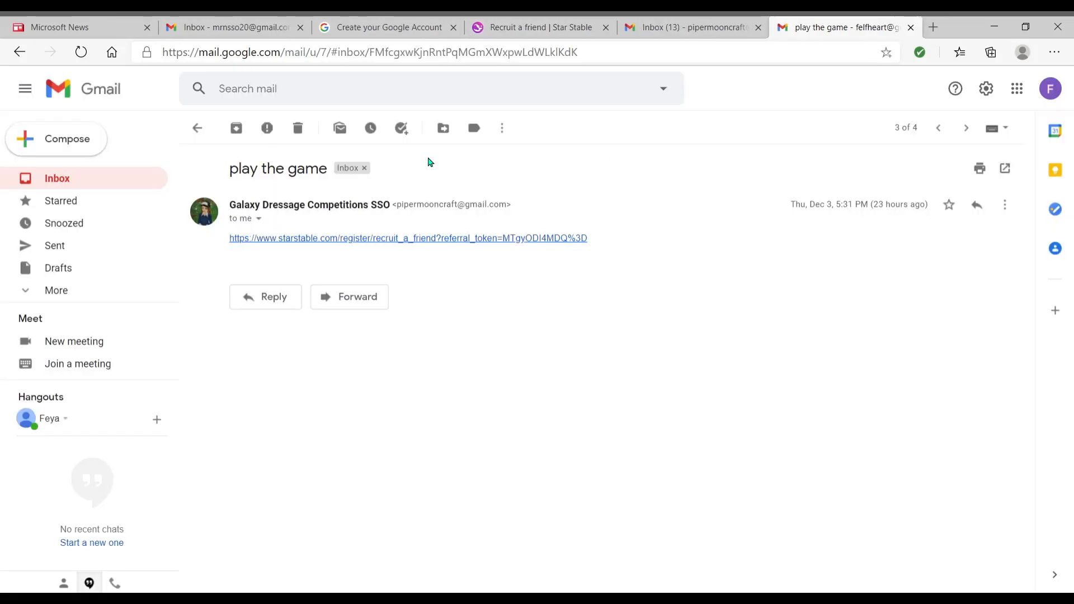
click(407, 238)
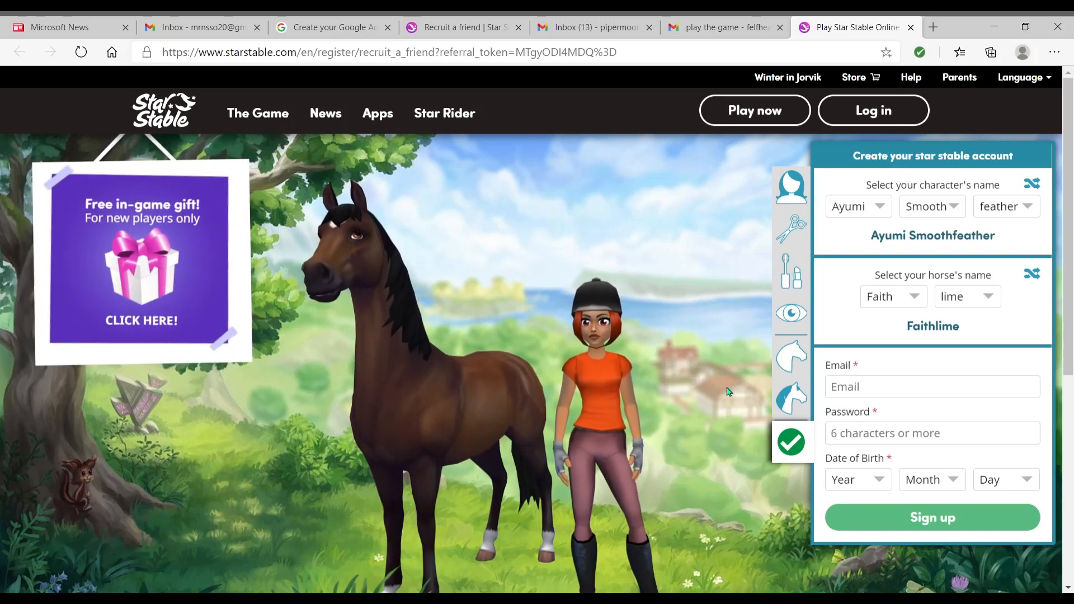
- Bring up the coat choices for the horse Faithlime in the referral sign-up
click(790, 356)
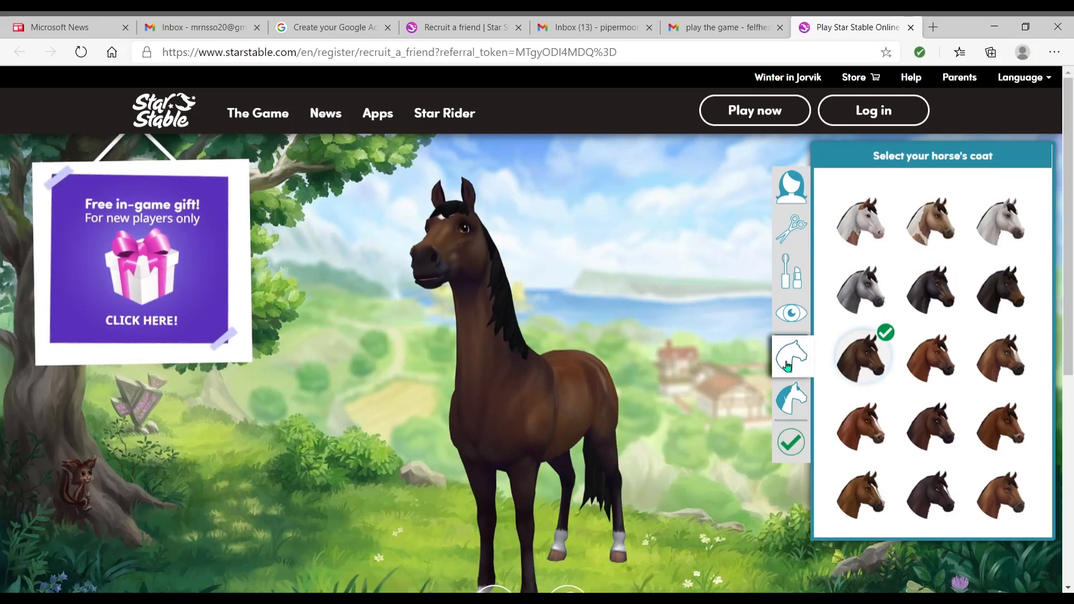
click(791, 399)
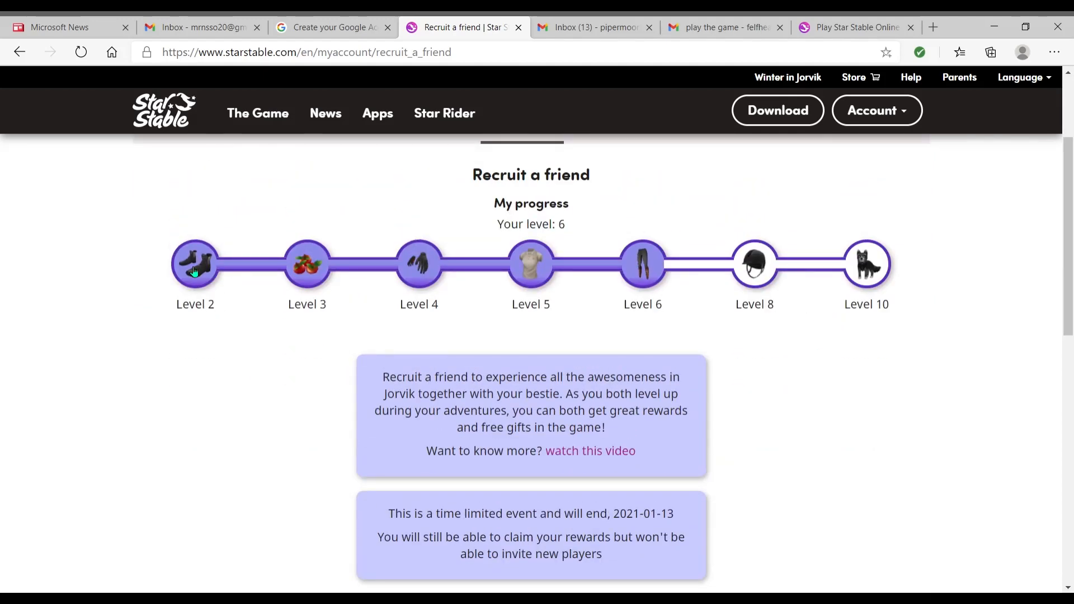
- Claim the Level 2 boots recruit reward and dismiss its confirmation popup
click(195, 263)
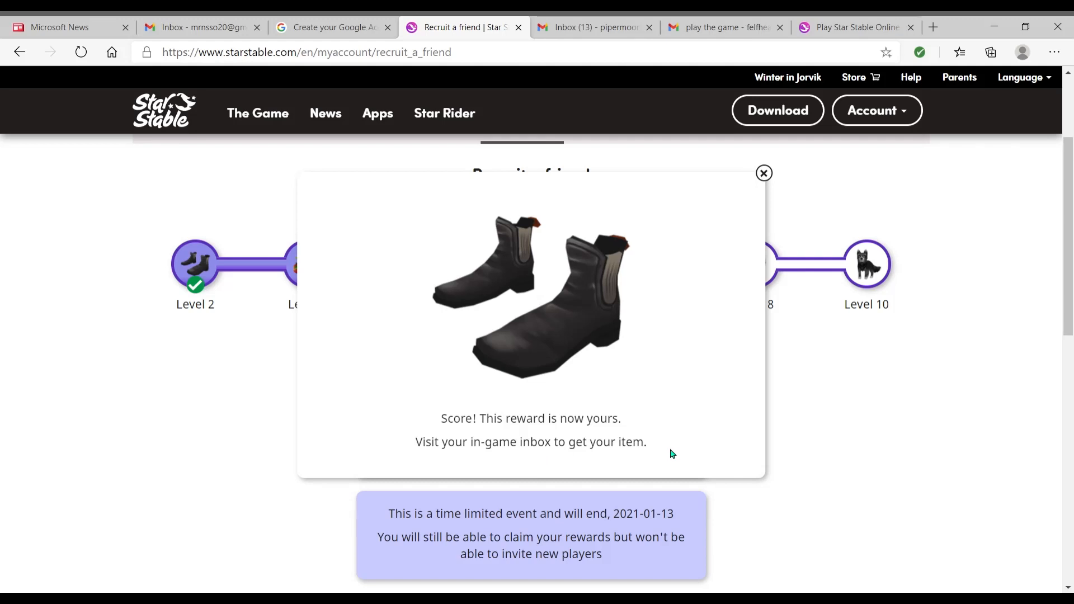
click(762, 173)
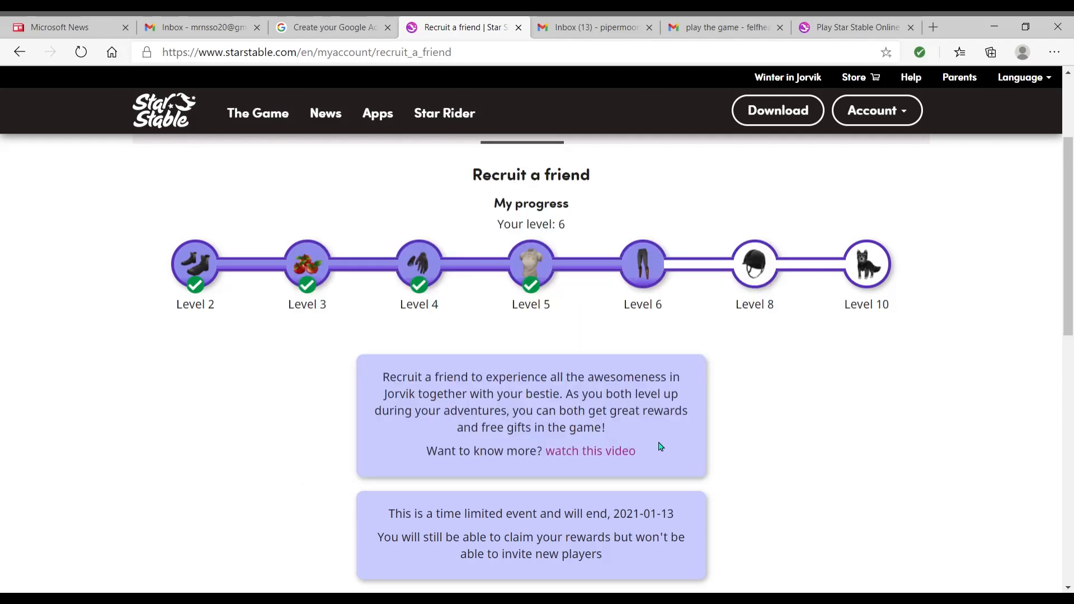